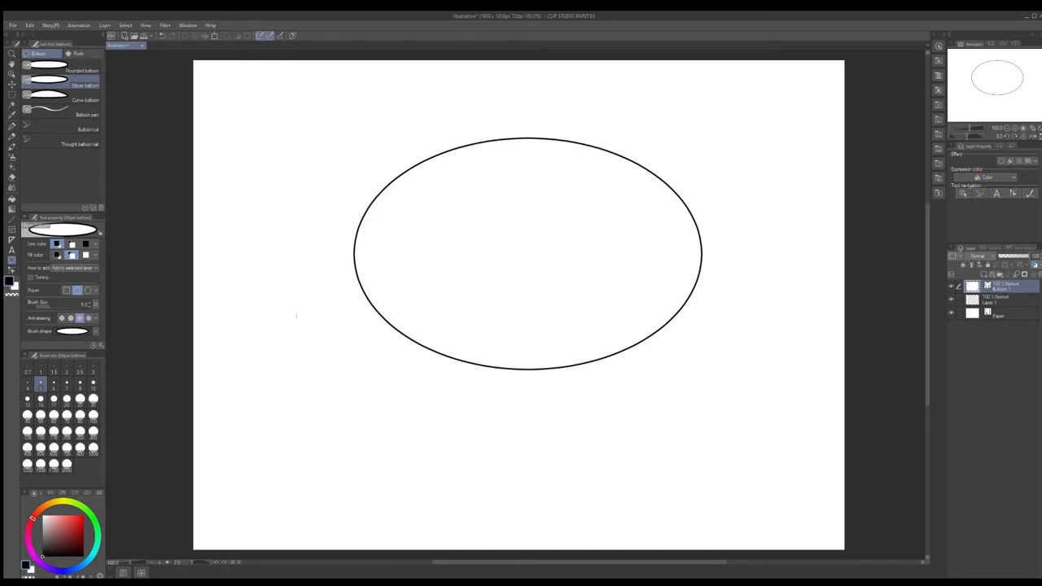
# Select the Balloon tail sub tool after thickening the ellipse balloon's outline
pyautogui.click(88, 129)
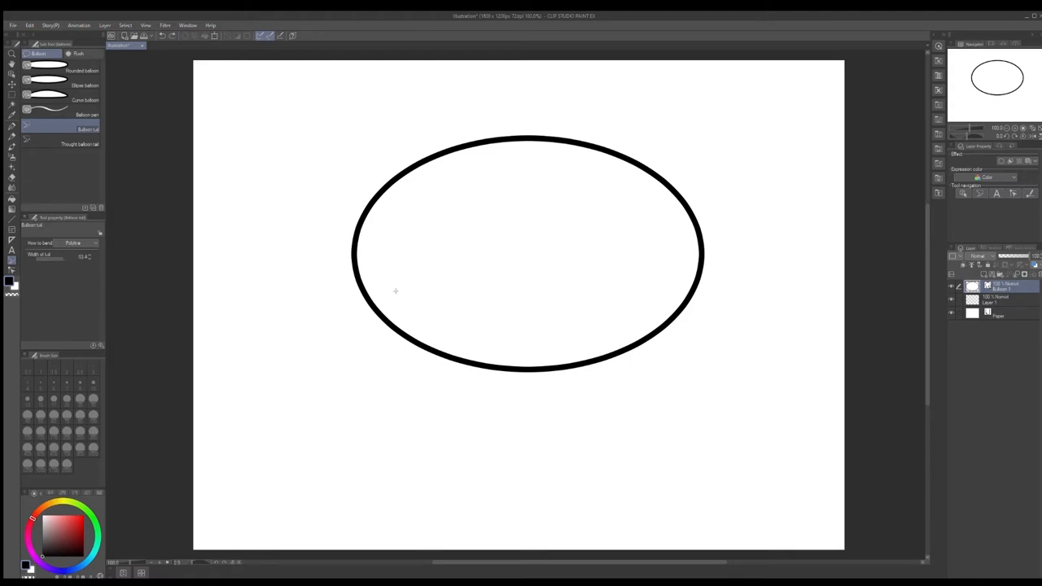
# Drag pointed tails out from the balloon edge and pull the top spike's tip higher
pyautogui.moveTo(391, 301); pyautogui.dragTo(248, 430)
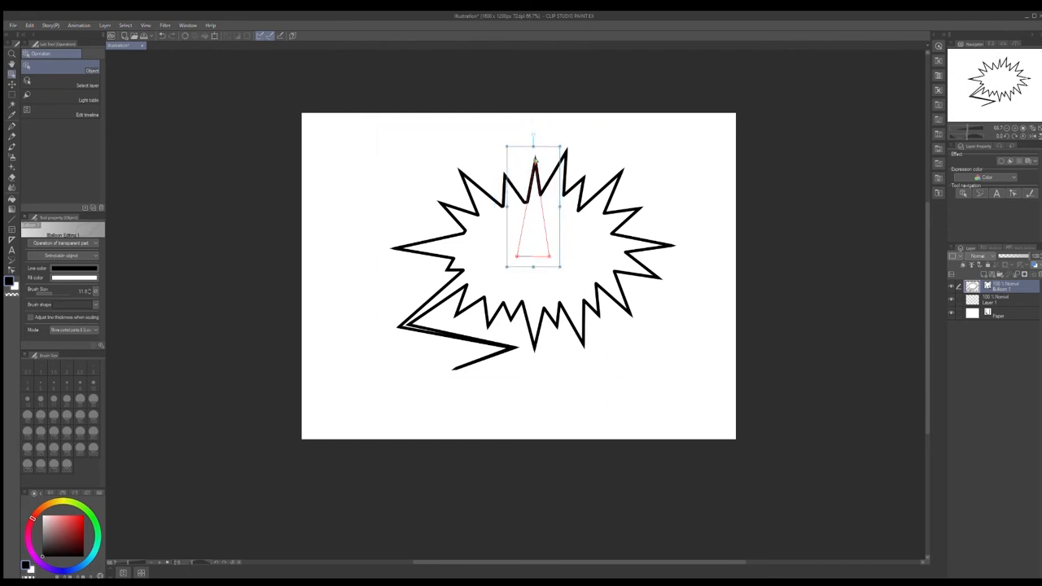
pyautogui.moveTo(534, 140); pyautogui.dragTo(535, 108)
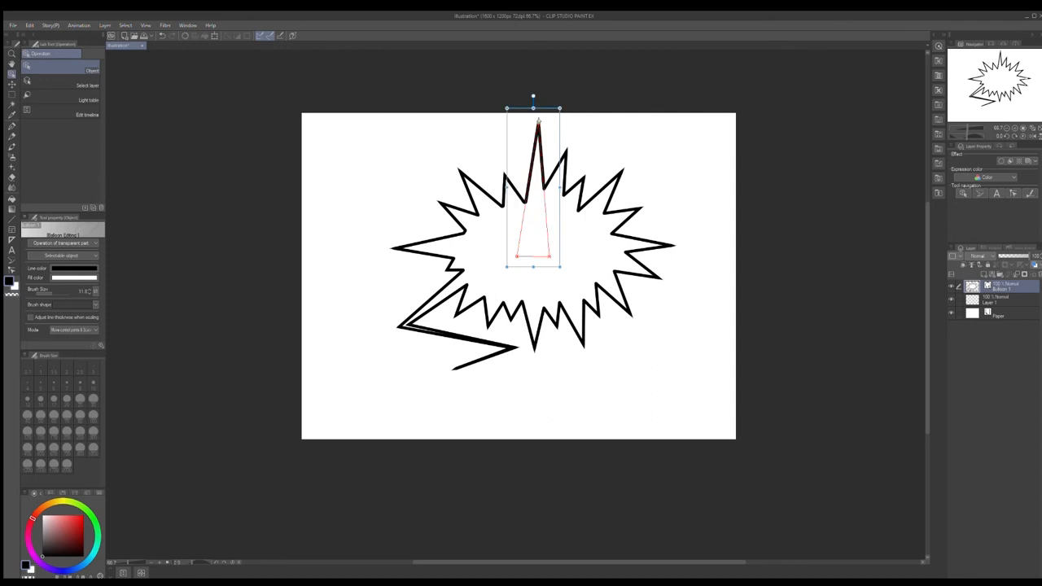